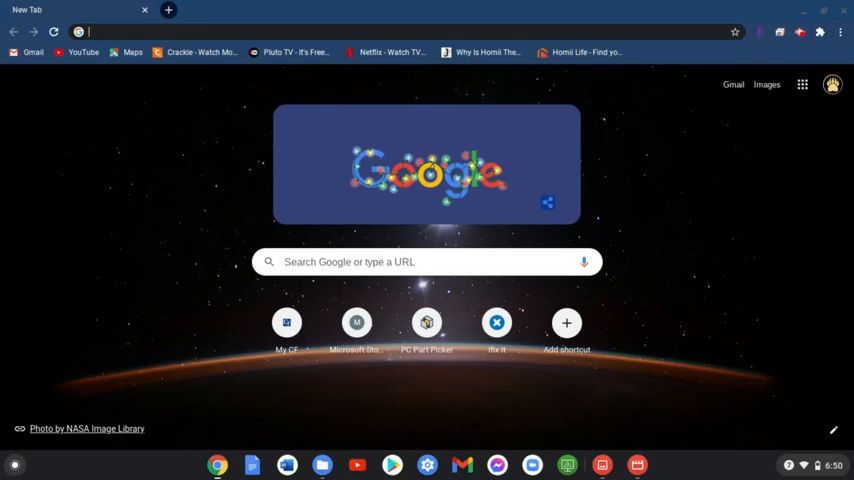
{"action": "mouse_move", "coordinate": [675, 291]}
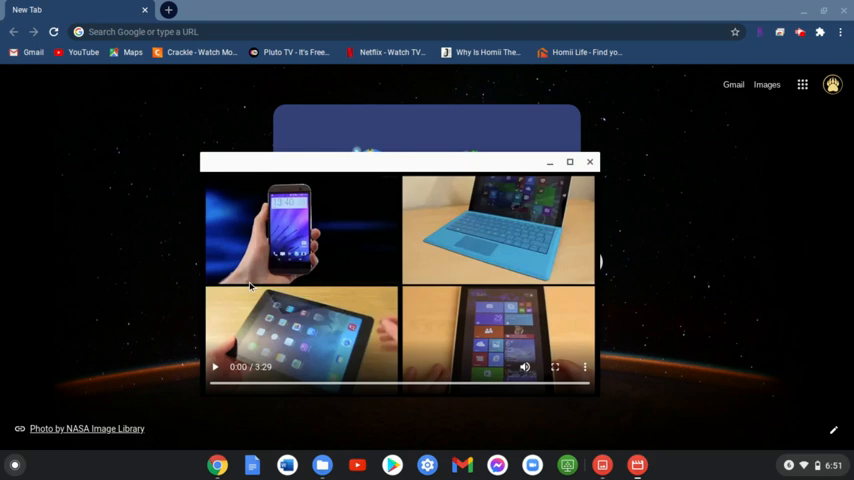
Play the phones and tablets video, then switch to the 6:37 presenter video in a floating player.
{"action": "left_click", "coordinate": [215, 366]}
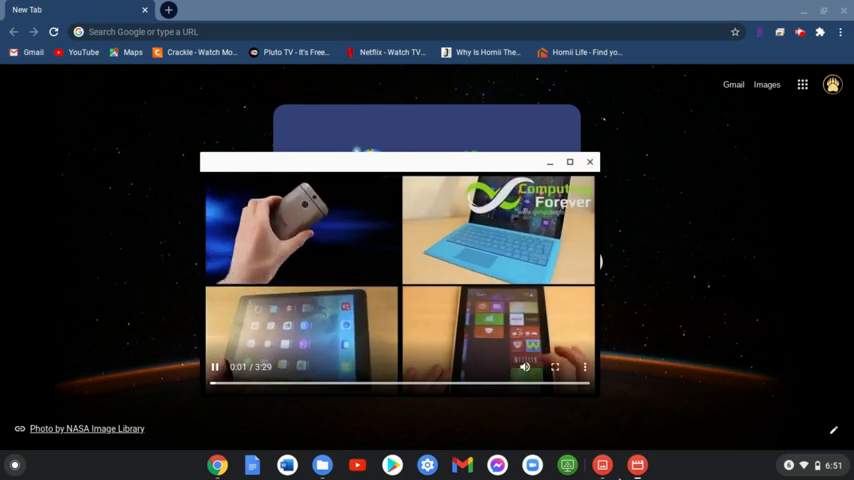
{"action": "left_click", "coordinate": [585, 366]}
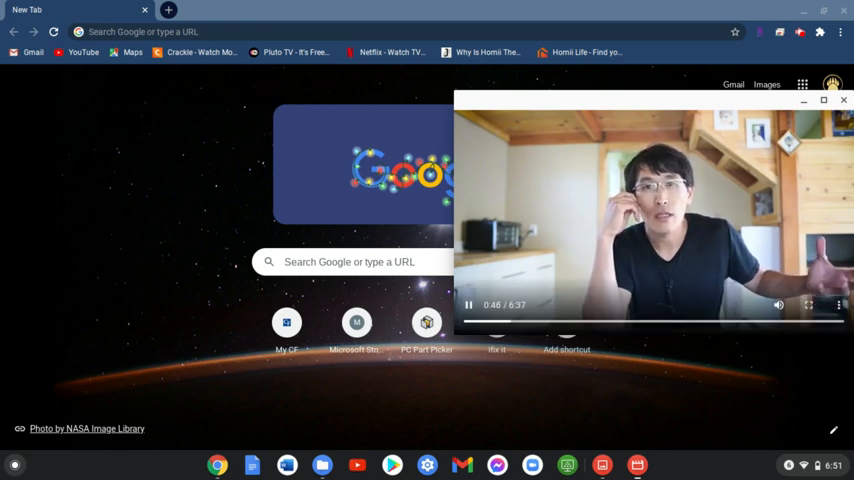
Pause the talking-presenter video and close its floating player window.
{"action": "left_click", "coordinate": [468, 305]}
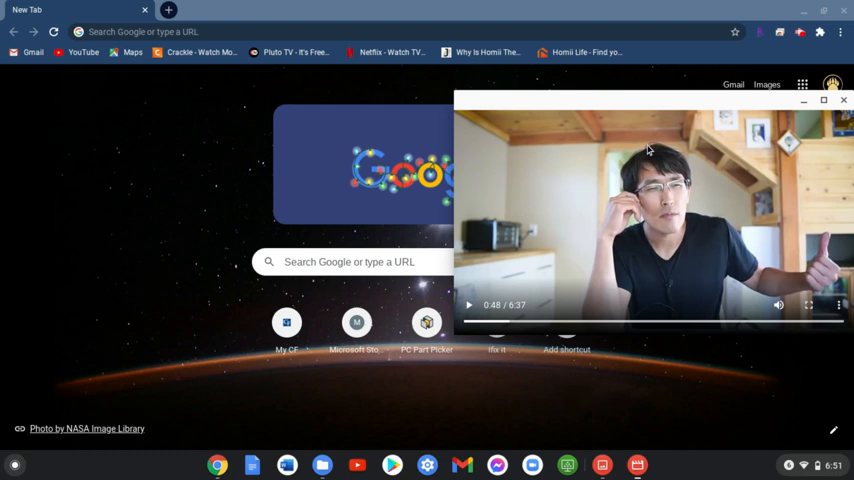
{"action": "left_click", "coordinate": [843, 100]}
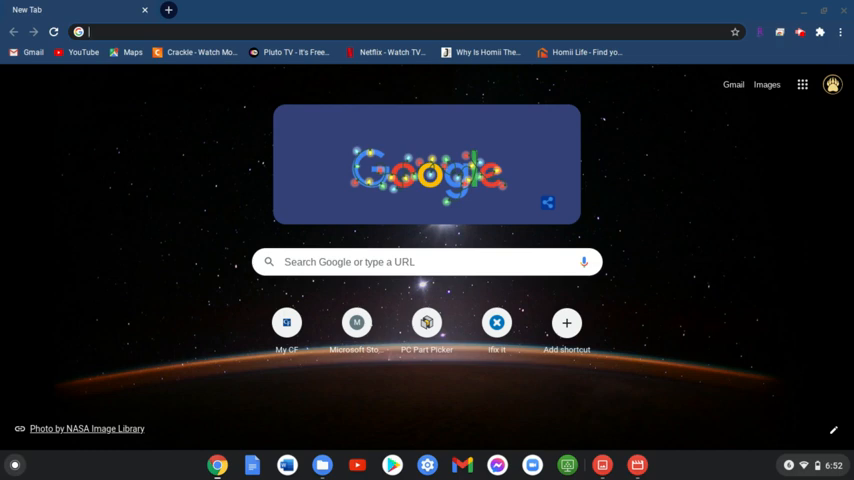
{"action": "mouse_move", "coordinate": [645, 312]}
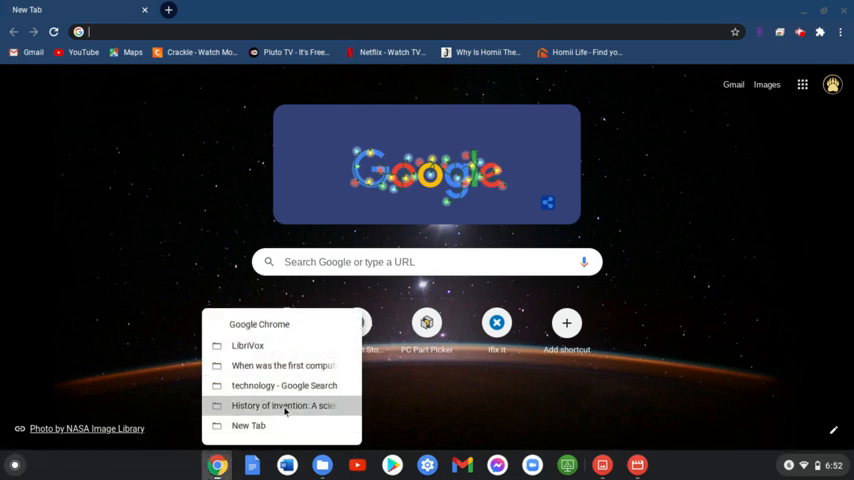
Switch to the 'technology - Google Search' window and scroll through the image results.
{"action": "left_click", "coordinate": [284, 385]}
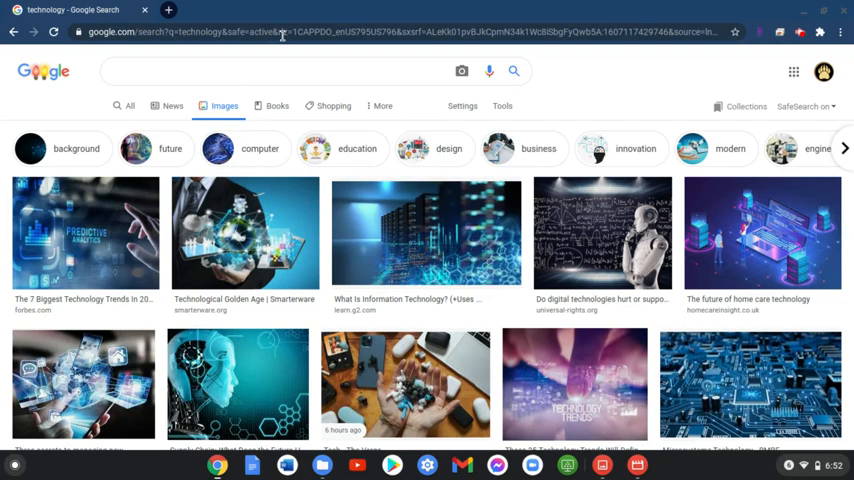
{"action": "scroll", "scroll_direction": "down", "scroll_amount": 3}
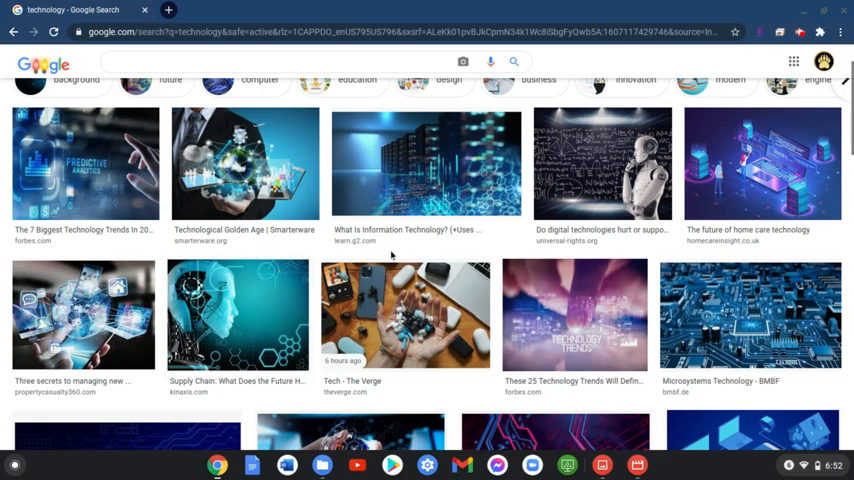
{"action": "scroll", "scroll_direction": "up", "scroll_amount": 3}
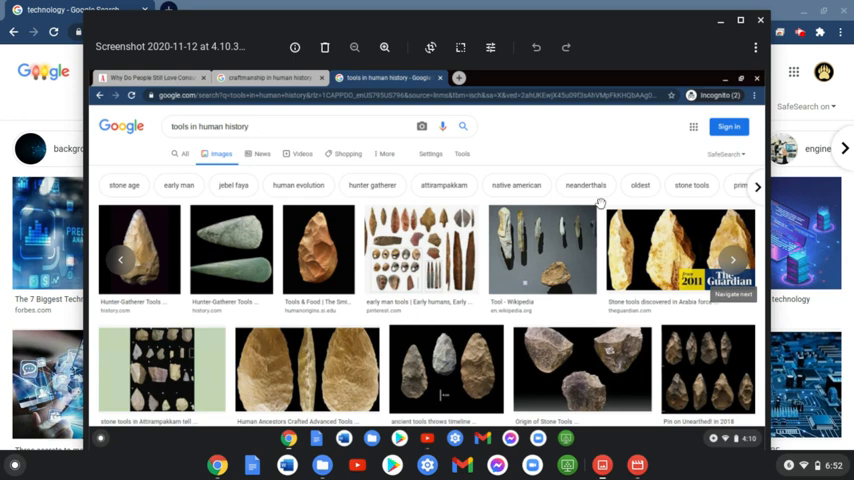
{"action": "mouse_move", "coordinate": [637, 162]}
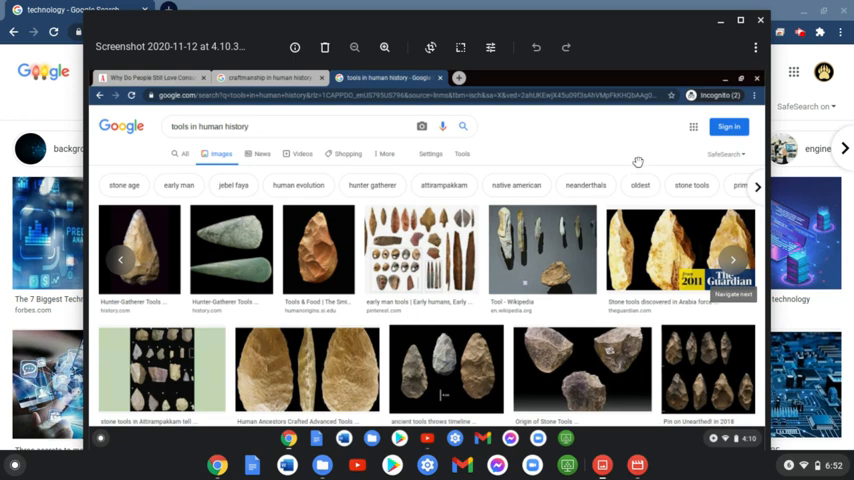
{"action": "mouse_move", "coordinate": [432, 302]}
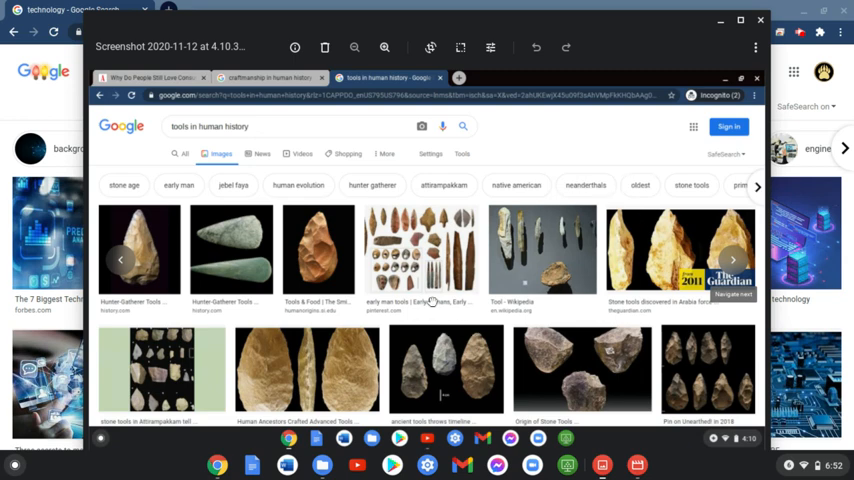
{"action": "mouse_move", "coordinate": [555, 160]}
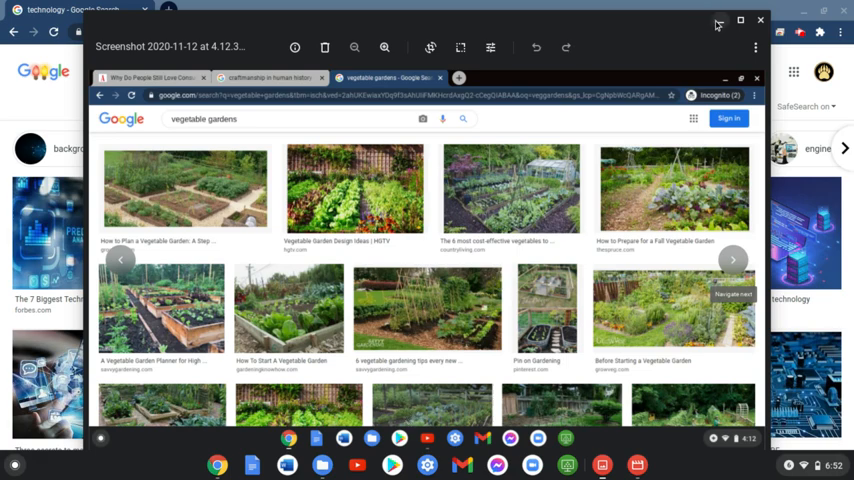
{"action": "mouse_move", "coordinate": [720, 20]}
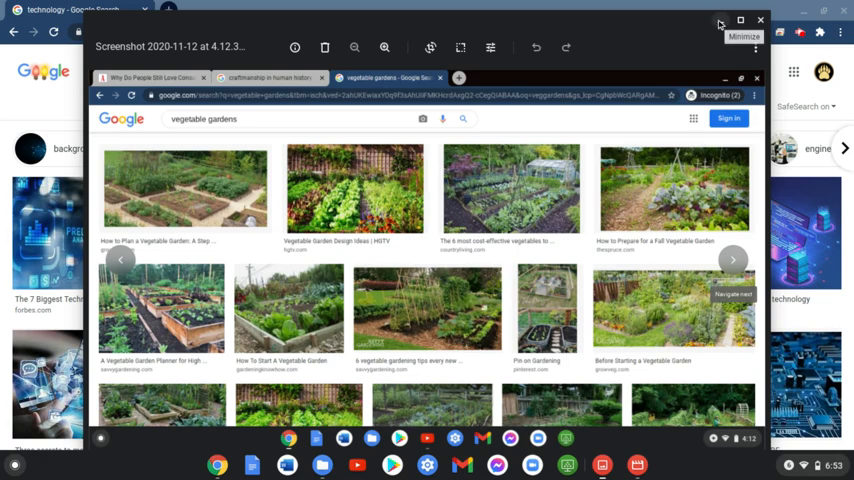
Minimize the Gallery screenshot viewer to reveal the History of invention page.
{"action": "left_click", "coordinate": [761, 19]}
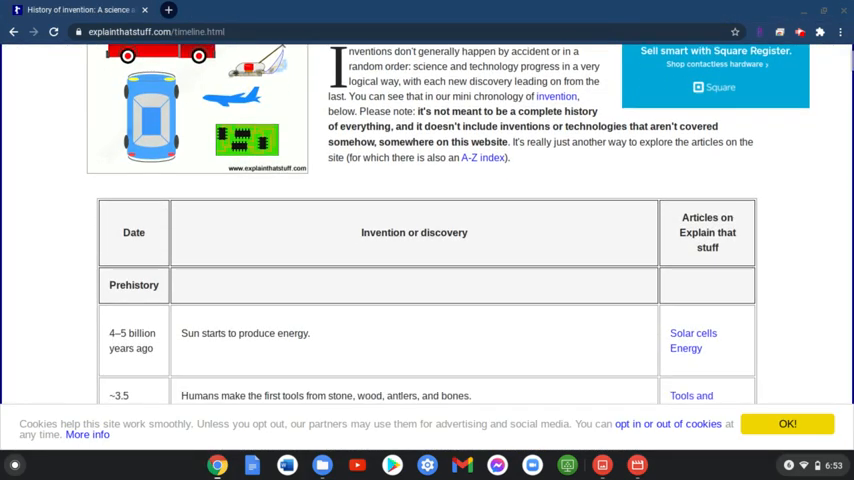
Scroll the explainthatstuff invention timeline from antiquity down to 18th-century entries like Newton's laws.
{"action": "scroll", "scroll_direction": "down", "scroll_amount": 3}
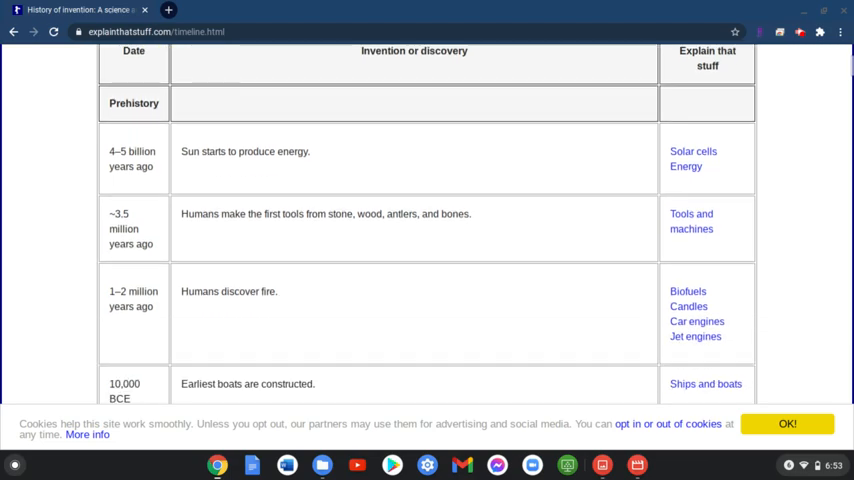
{"action": "scroll", "scroll_direction": "down", "scroll_amount": 3}
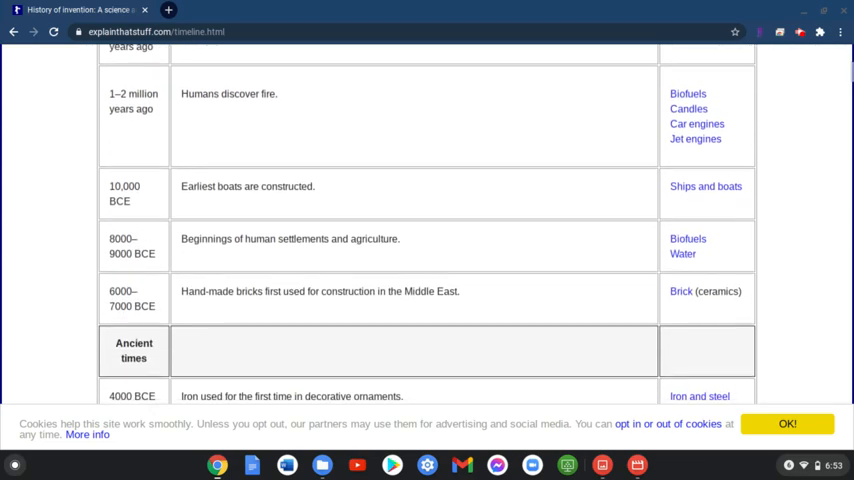
{"action": "scroll", "scroll_direction": "up", "scroll_amount": 3}
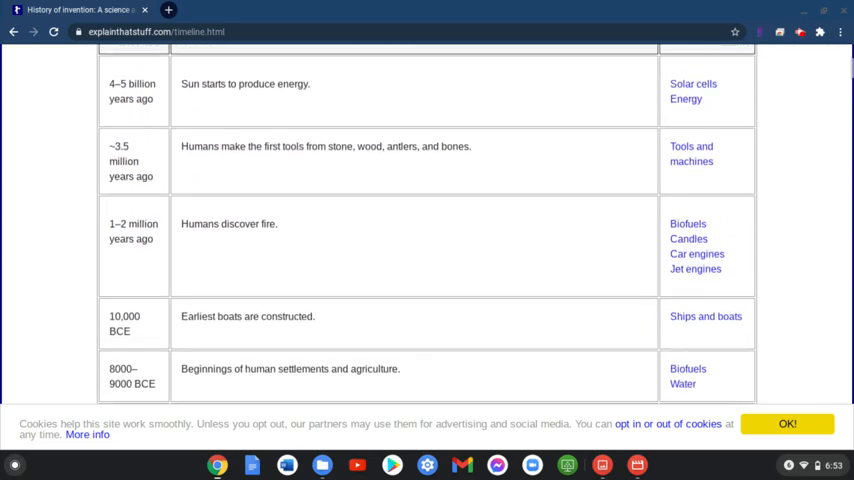
{"action": "scroll", "scroll_direction": "down", "scroll_amount": 3}
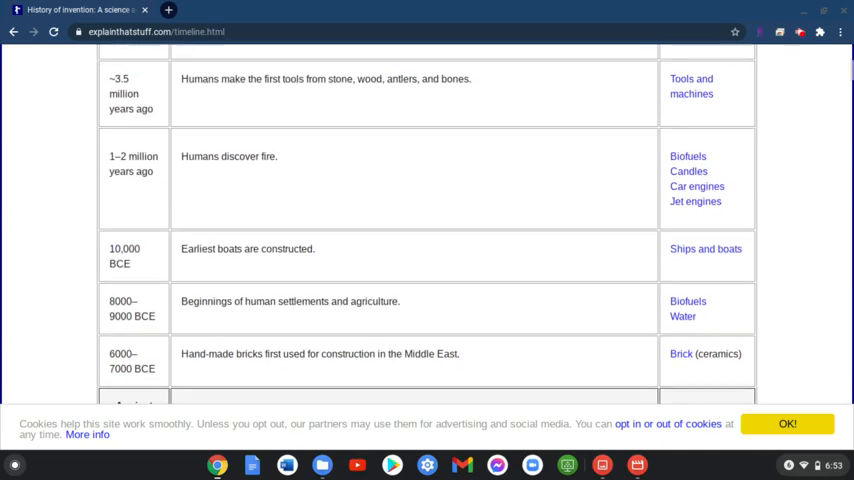
{"action": "scroll", "scroll_direction": "down", "scroll_amount": 3}
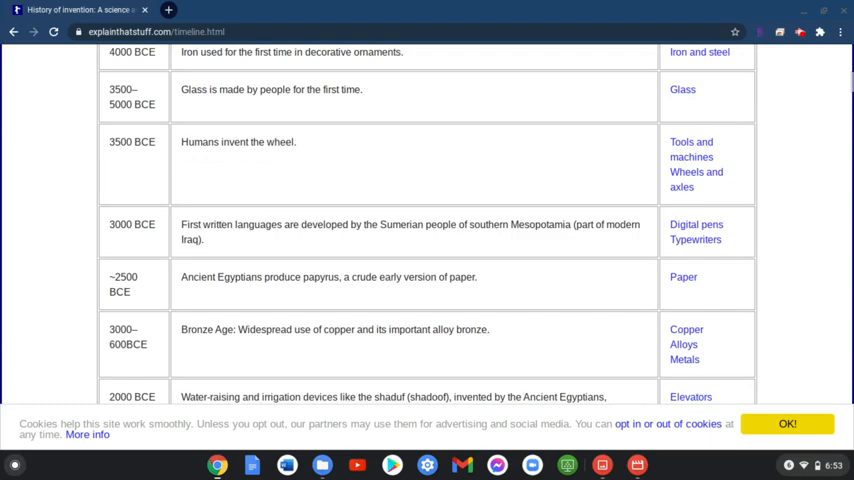
{"action": "scroll", "scroll_direction": "down", "scroll_amount": 3}
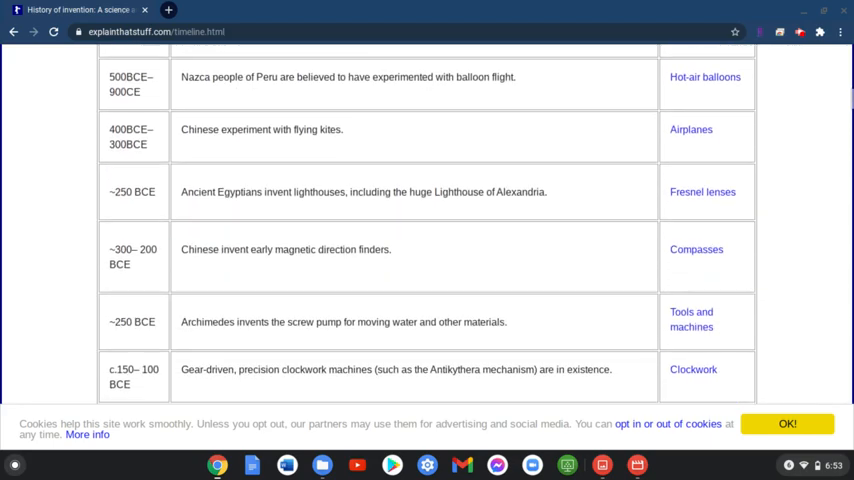
{"action": "scroll", "scroll_direction": "down", "scroll_amount": 3}
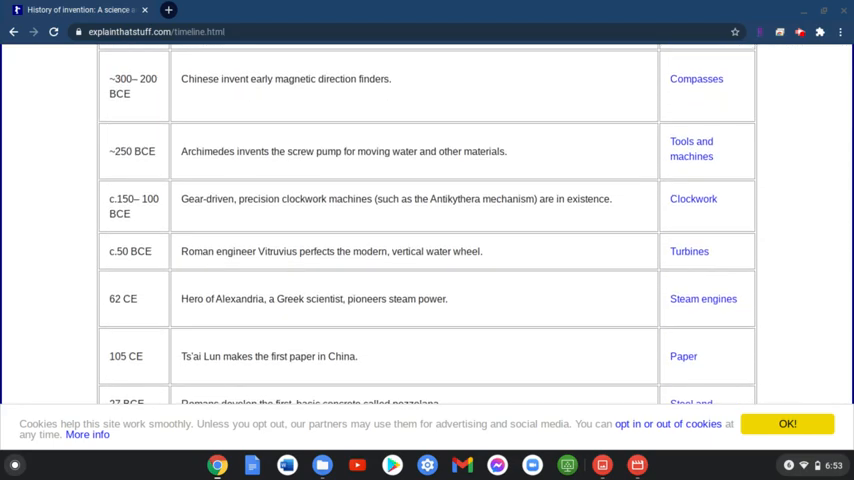
{"action": "scroll", "scroll_direction": "down", "scroll_amount": 3}
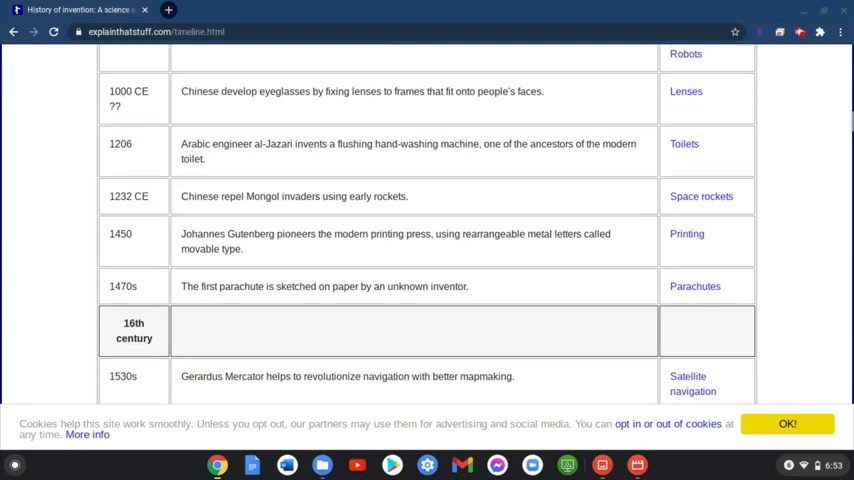
{"action": "scroll", "scroll_direction": "down", "scroll_amount": 3}
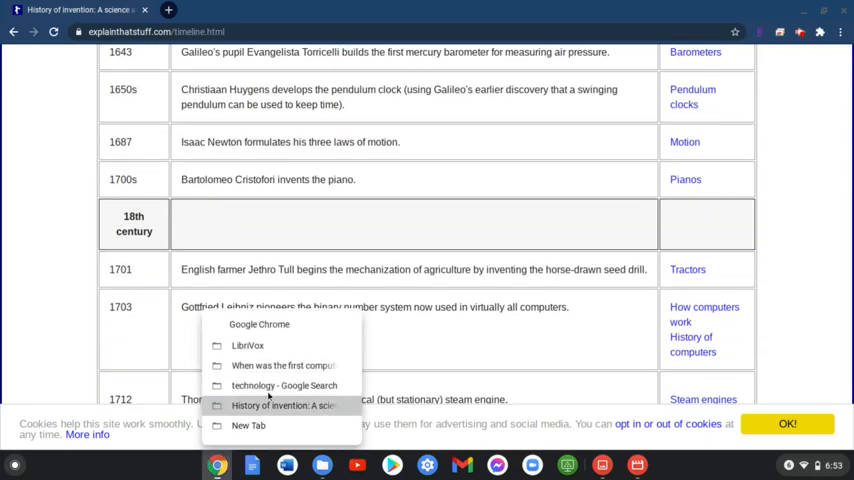
{"action": "mouse_move", "coordinate": [284, 385]}
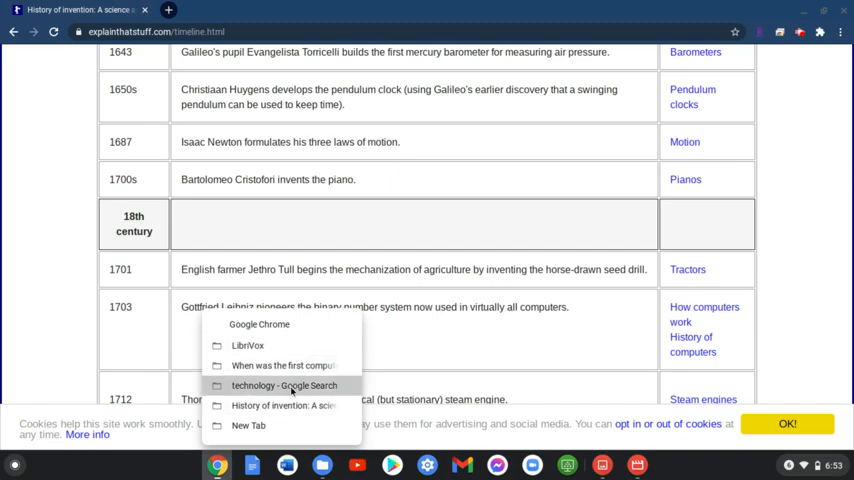
Switch to computerhope's 'first computer invented' page and scroll past Babbage and Z1 to Turing.
{"action": "left_click", "coordinate": [288, 365]}
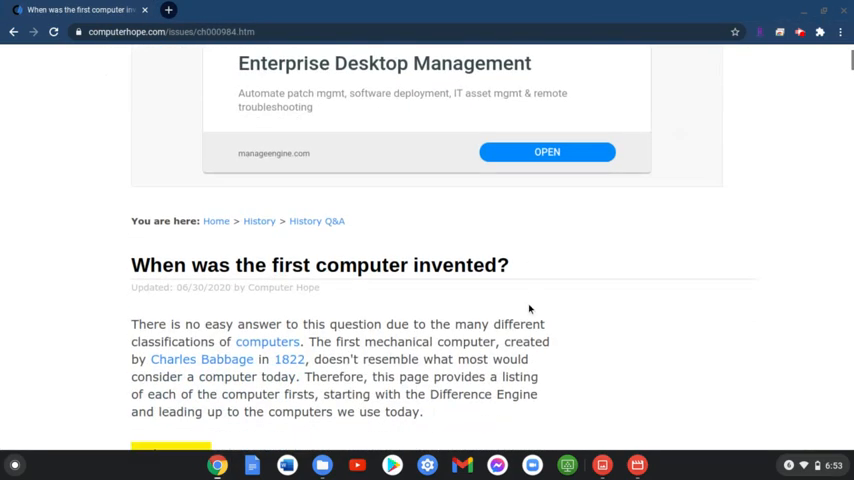
{"action": "scroll", "scroll_direction": "down", "scroll_amount": 3}
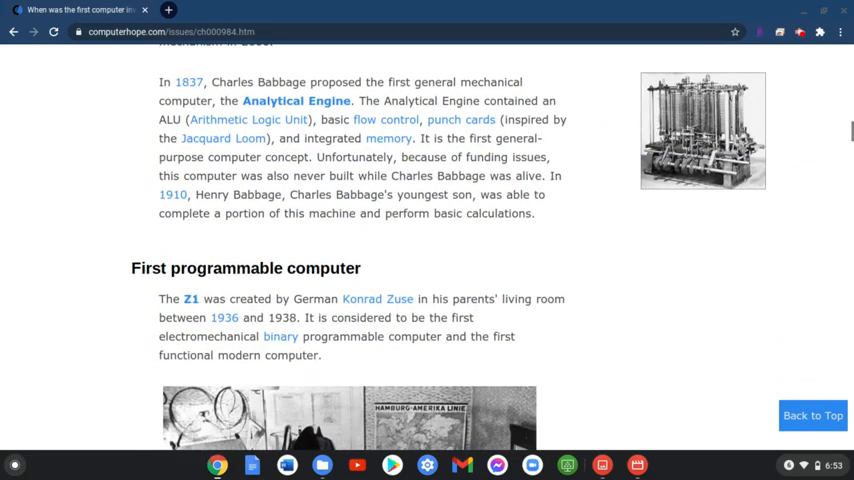
{"action": "scroll", "scroll_direction": "down", "scroll_amount": 3}
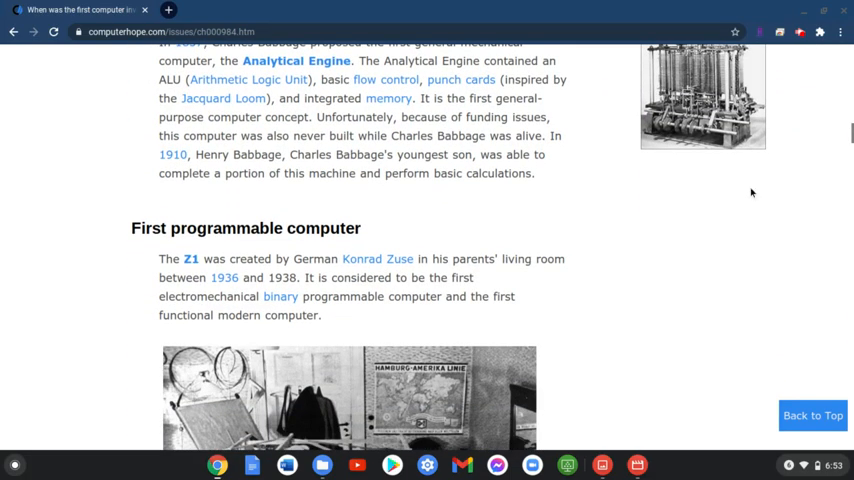
{"action": "scroll", "scroll_direction": "down", "scroll_amount": 3}
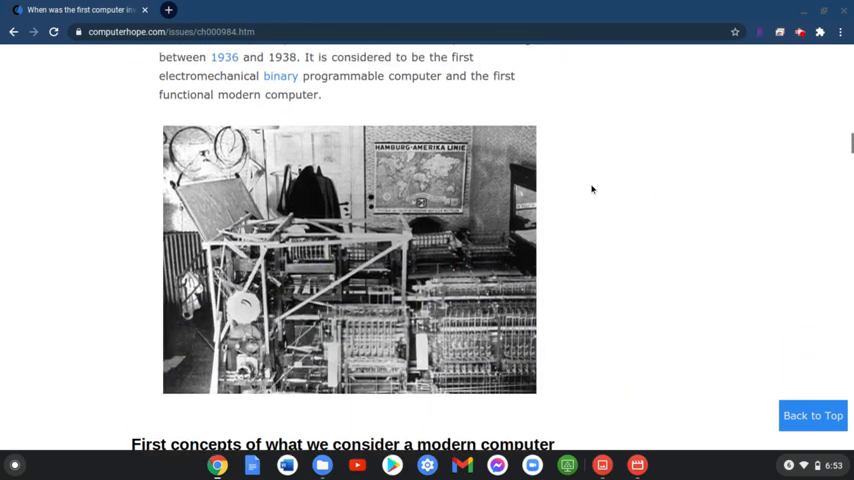
{"action": "scroll", "scroll_direction": "down", "scroll_amount": 3}
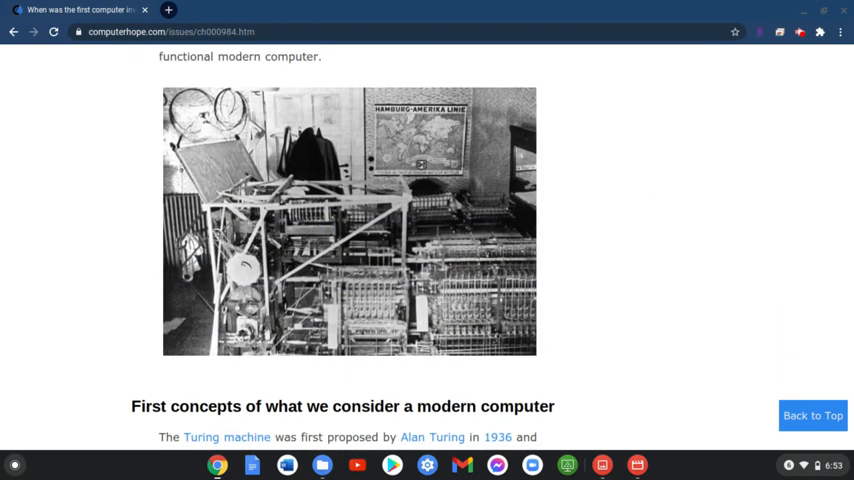
{"action": "scroll", "scroll_direction": "down", "scroll_amount": 3}
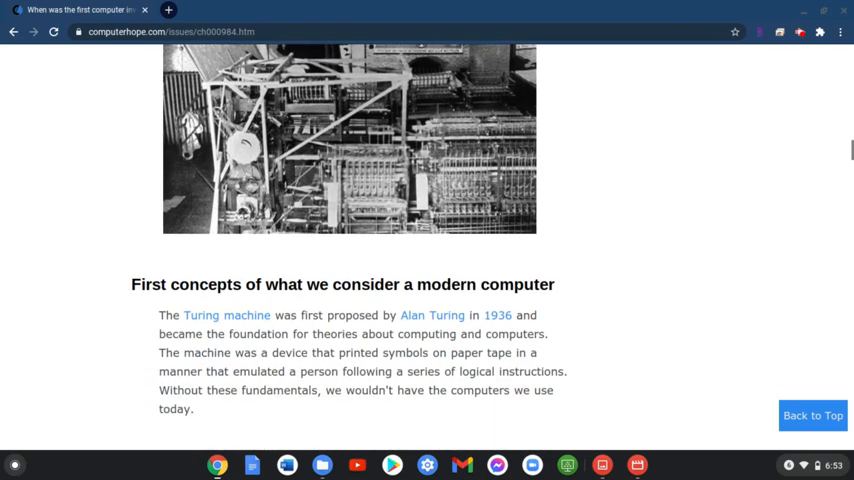
{"action": "scroll", "scroll_direction": "down", "scroll_amount": 3}
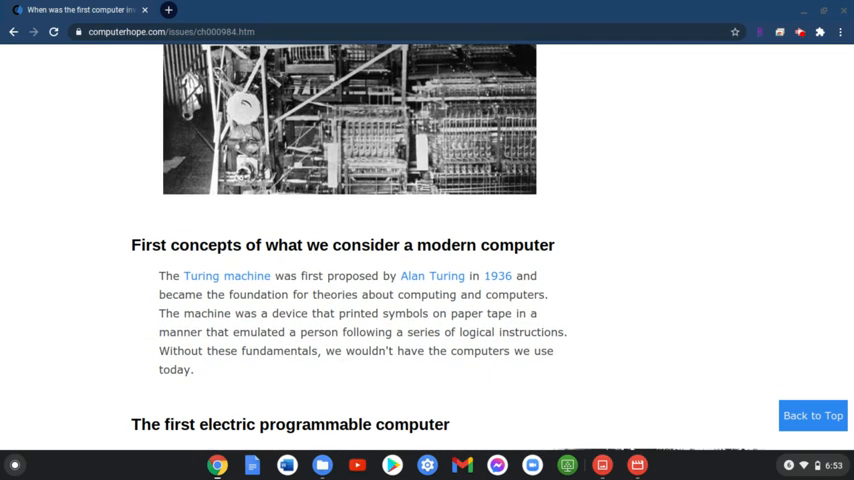
{"action": "left_click", "coordinate": [637, 464]}
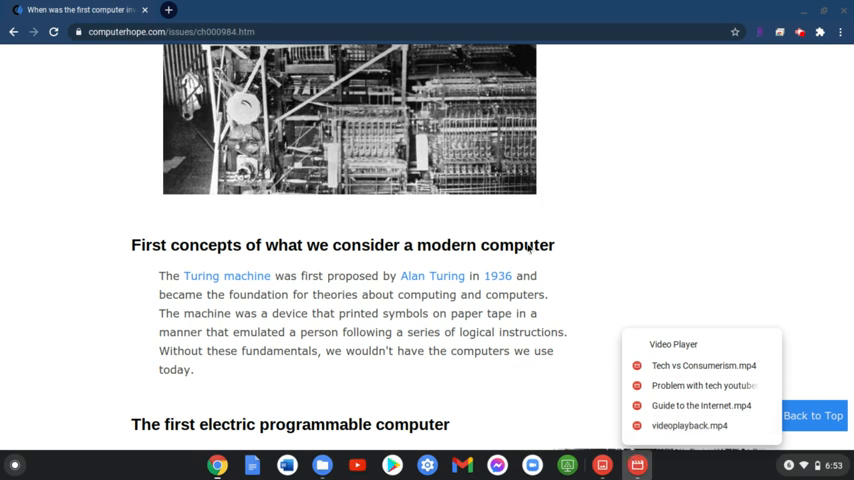
{"action": "mouse_move", "coordinate": [517, 160]}
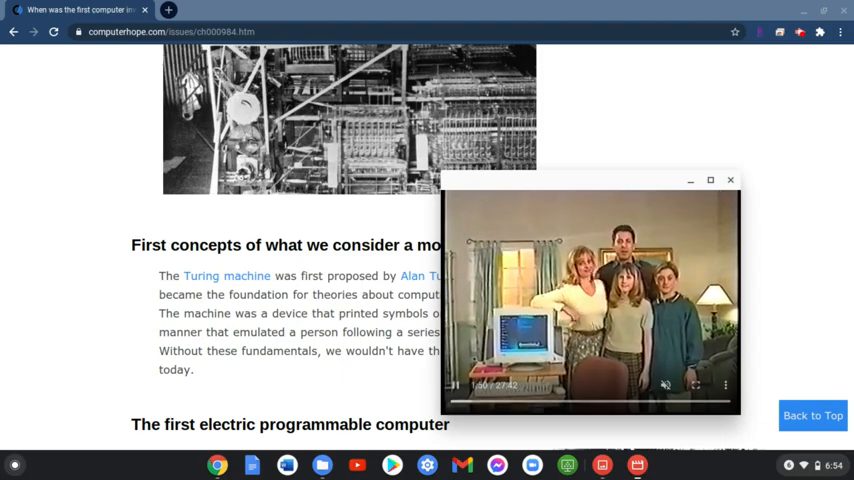
Play and pause the family-computer video over the history page, then open a PC-build video.
{"action": "scroll", "scroll_direction": "down", "scroll_amount": 3}
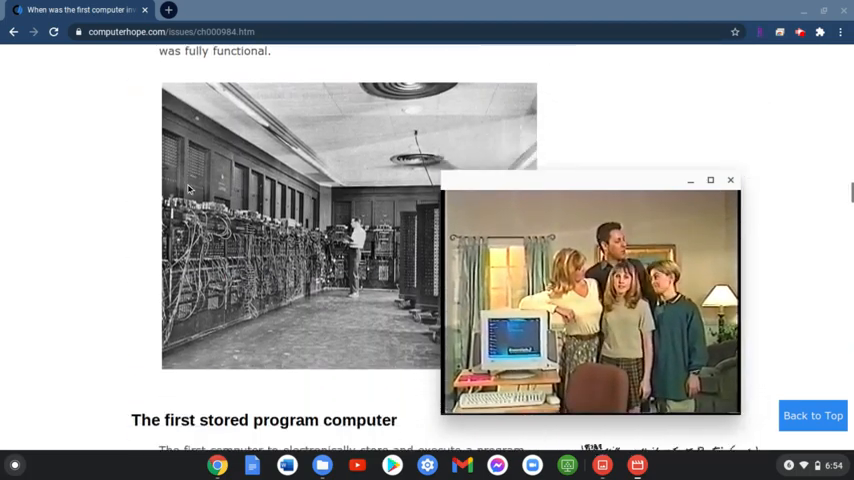
{"action": "scroll", "scroll_direction": "down", "scroll_amount": 3}
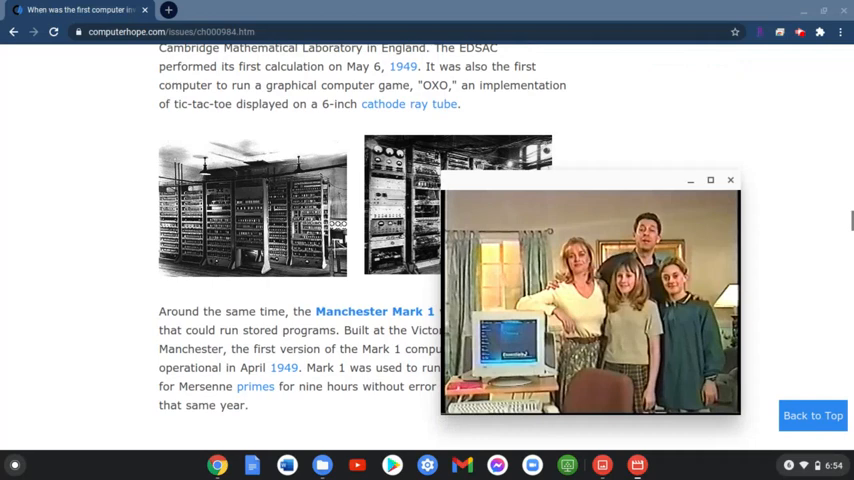
{"action": "scroll", "scroll_direction": "down", "scroll_amount": 3}
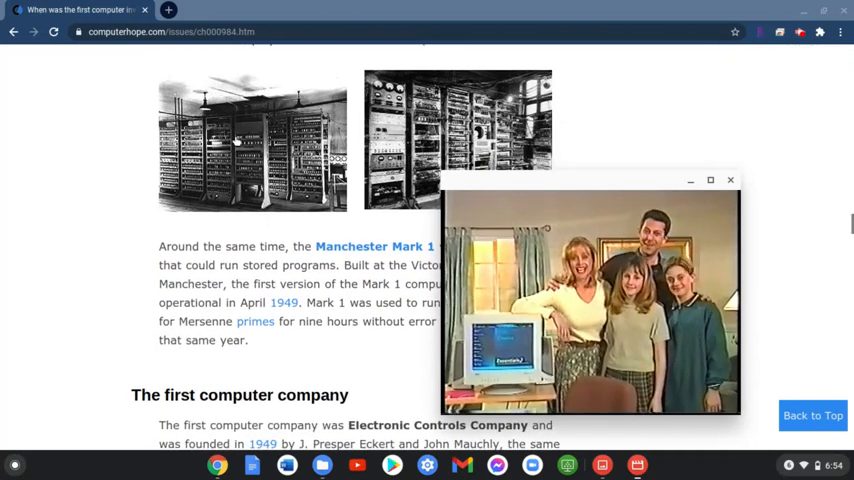
{"action": "left_click", "coordinate": [590, 295]}
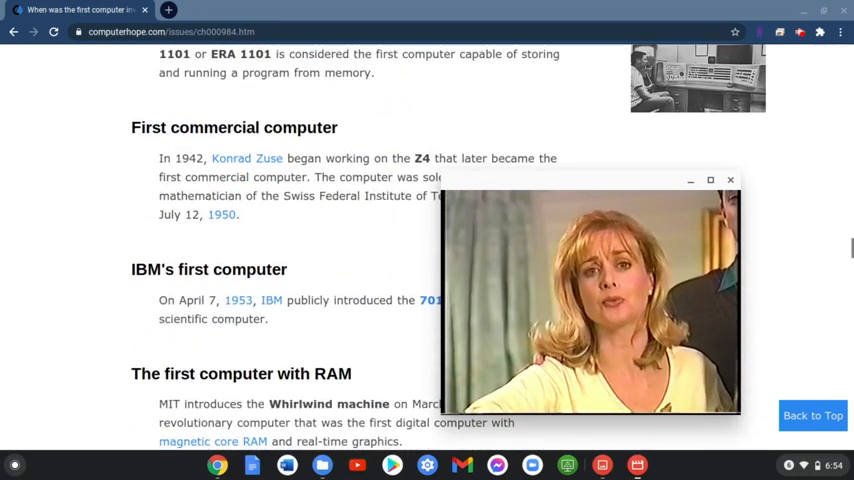
{"action": "scroll", "scroll_direction": "down", "scroll_amount": 3}
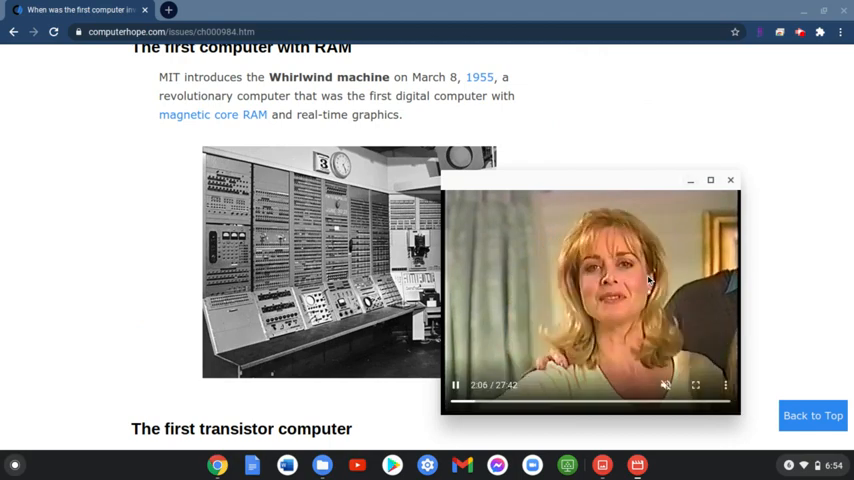
{"action": "left_click", "coordinate": [637, 464]}
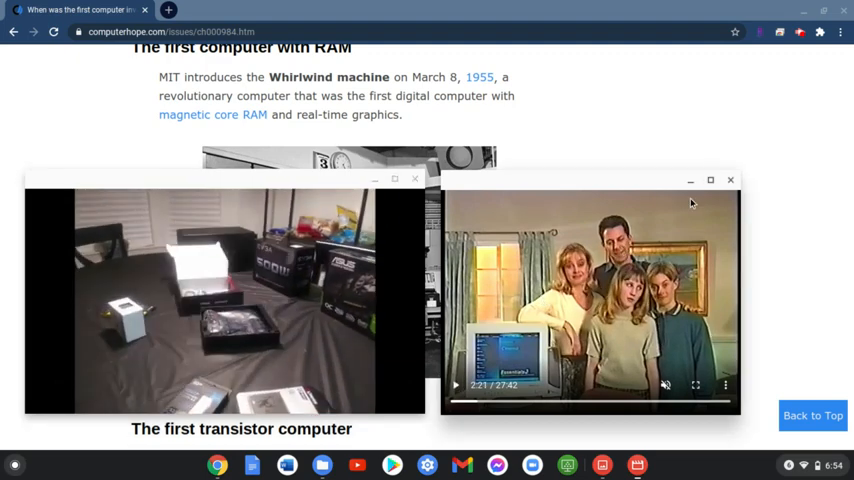
Close the family video, scroll up to 'When was the word computer first used', minimize build video.
{"action": "left_click", "coordinate": [730, 180]}
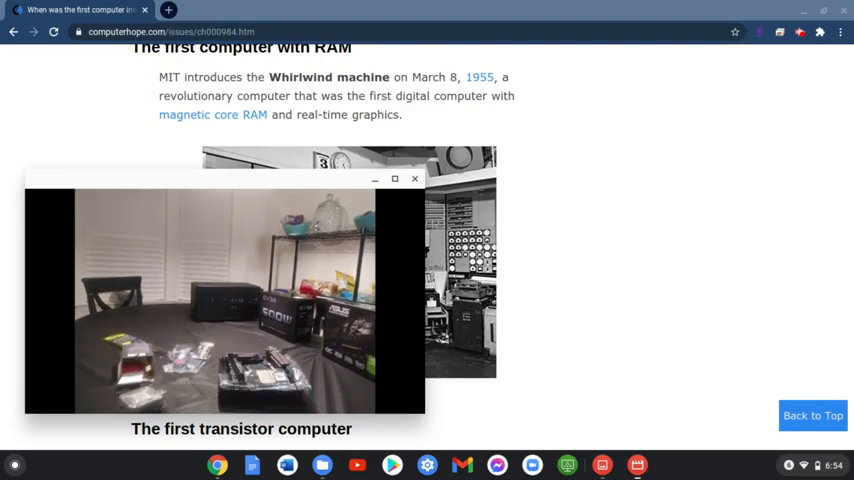
{"action": "scroll", "scroll_direction": "down", "scroll_amount": 3}
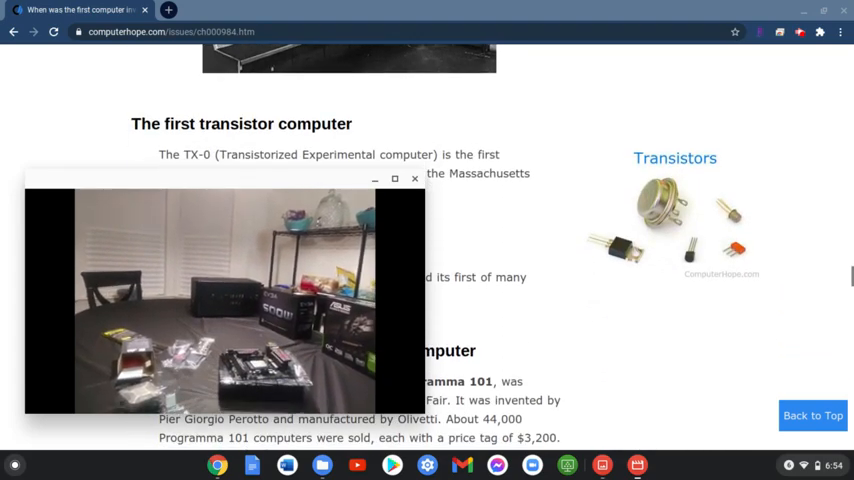
{"action": "scroll", "scroll_direction": "down", "scroll_amount": 3}
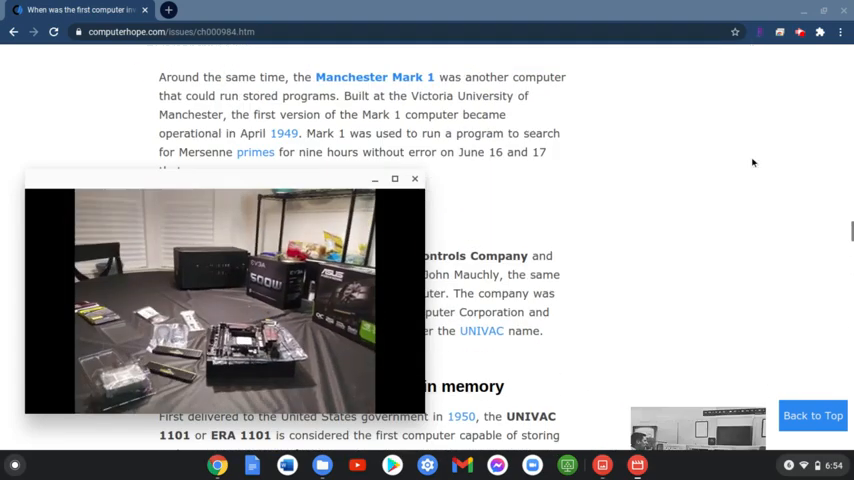
{"action": "scroll", "scroll_direction": "up", "scroll_amount": 3}
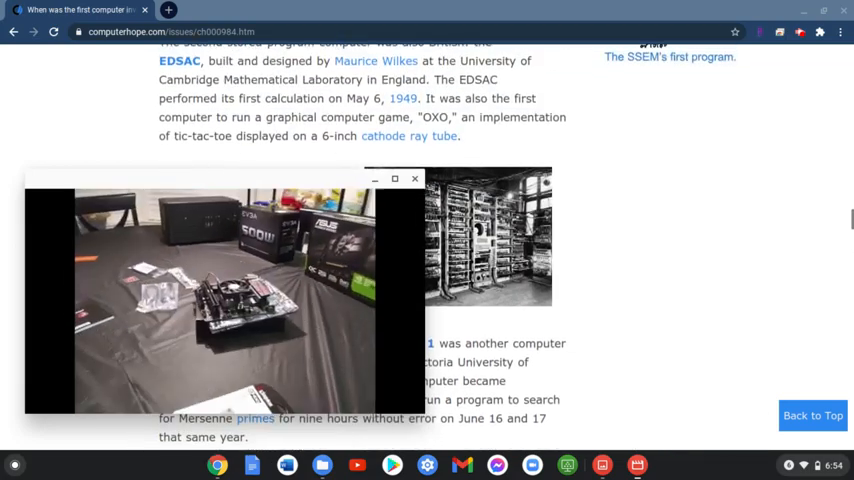
{"action": "scroll", "scroll_direction": "up", "scroll_amount": 3}
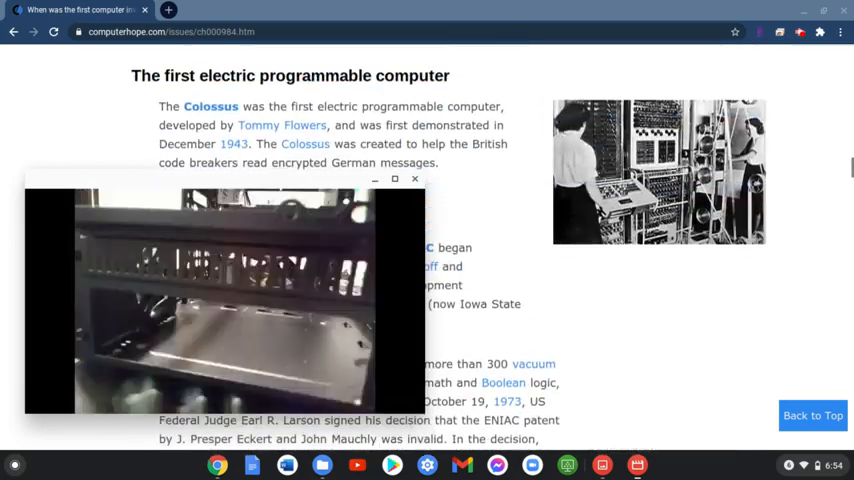
{"action": "scroll", "scroll_direction": "up", "scroll_amount": 3}
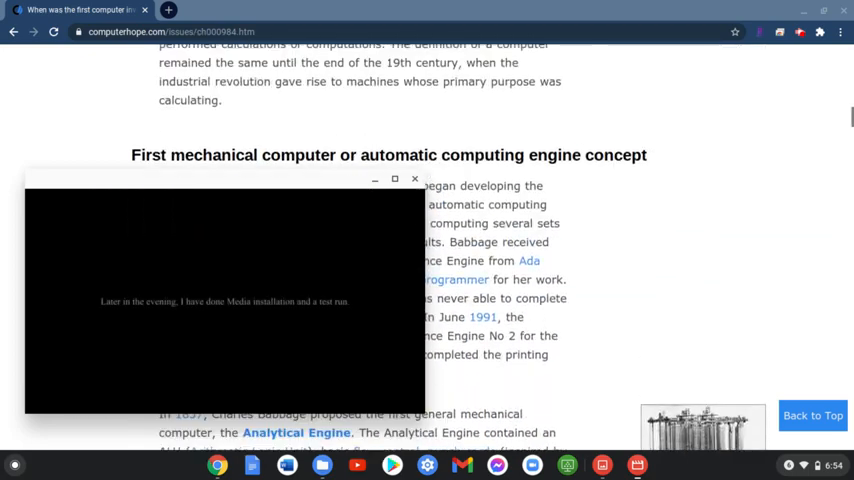
{"action": "scroll", "scroll_direction": "up", "scroll_amount": 3}
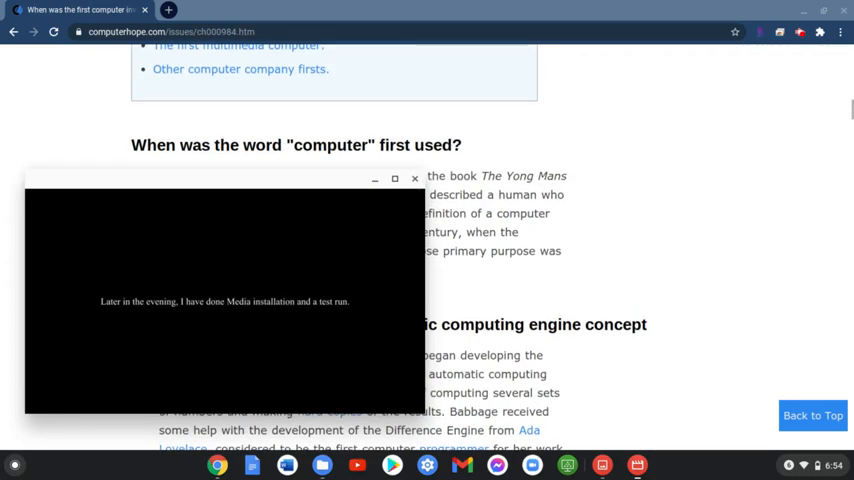
{"action": "left_click", "coordinate": [222, 300]}
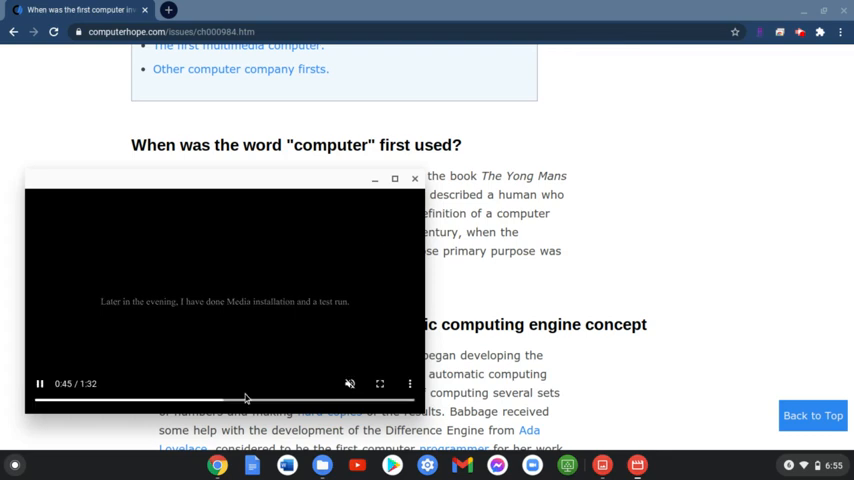
{"action": "right_click", "coordinate": [217, 464]}
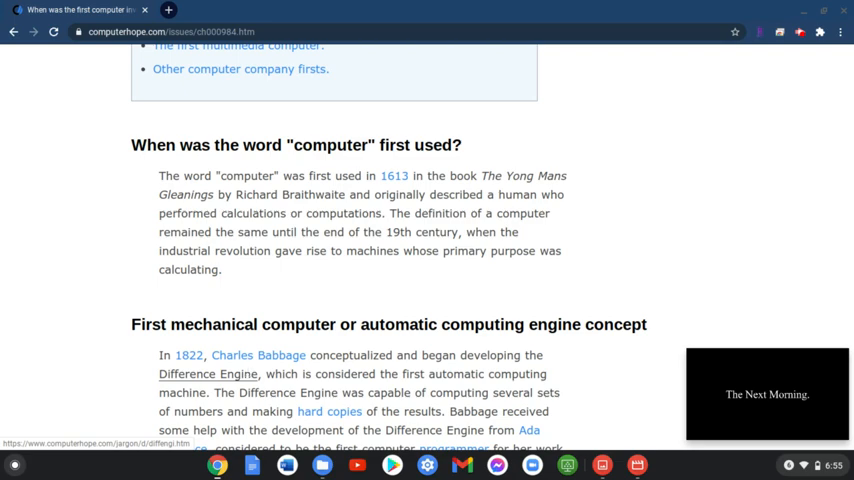
Scroll down through Babbage's Analytical Engine to the Z1 first programmable computer section.
{"action": "scroll", "scroll_direction": "down", "scroll_amount": 3}
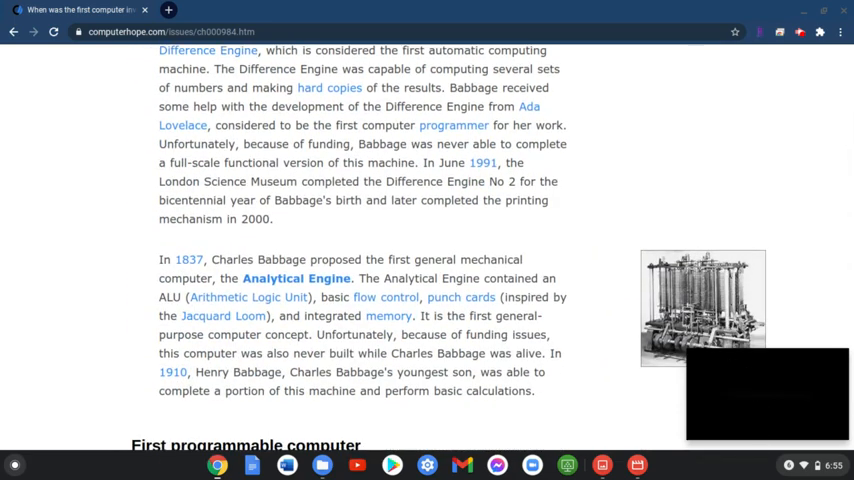
{"action": "scroll", "scroll_direction": "down", "scroll_amount": 3}
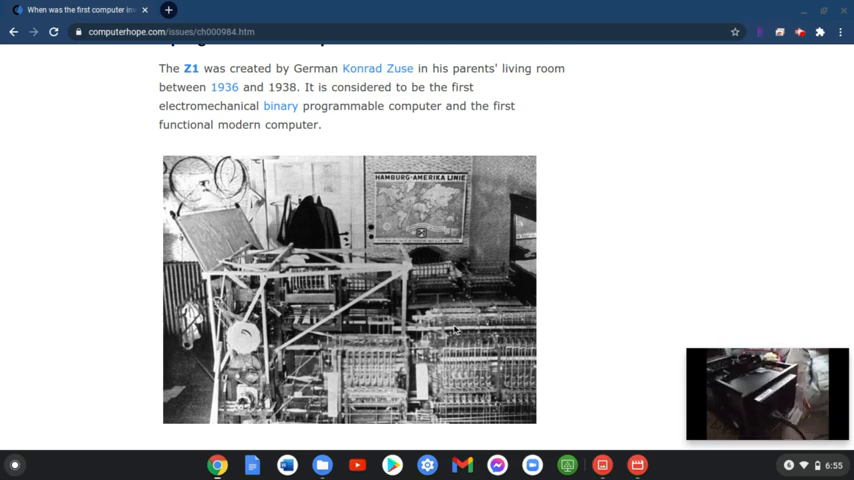
{"action": "mouse_move", "coordinate": [650, 225]}
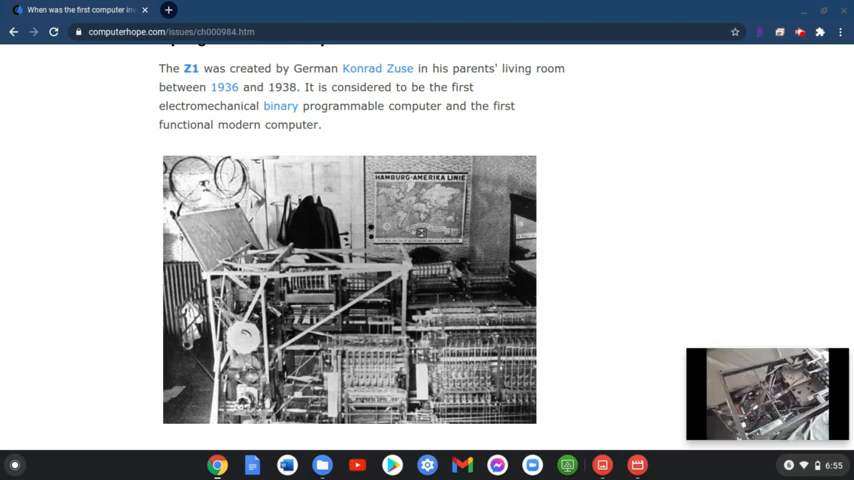
{"action": "scroll", "scroll_direction": "down", "scroll_amount": 3}
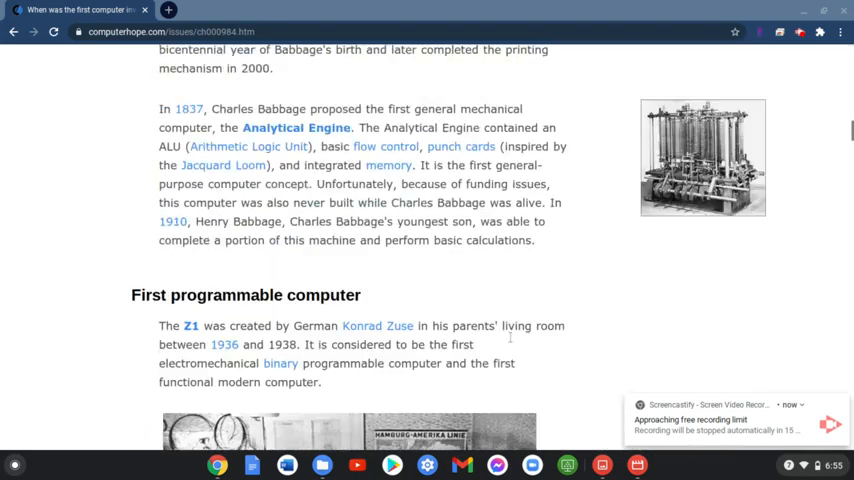
Scroll up past the table of contents to the Computer Hope header and page title.
{"action": "scroll", "scroll_direction": "up", "scroll_amount": 3}
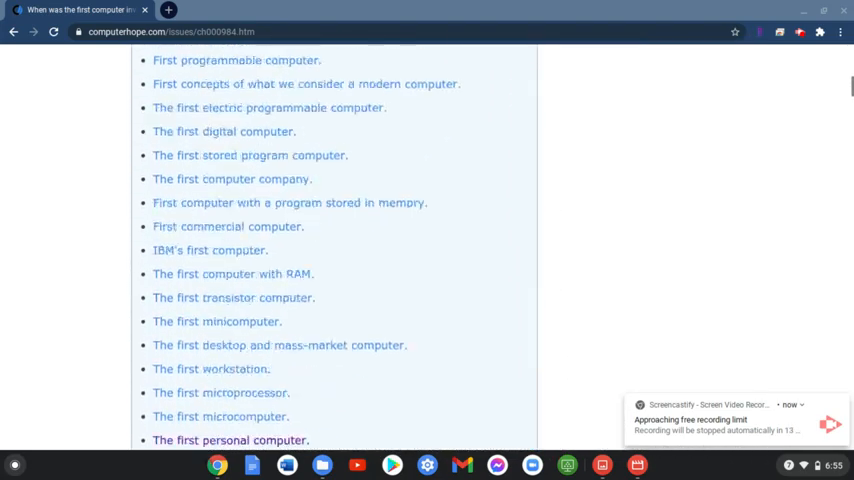
{"action": "scroll", "scroll_direction": "up", "scroll_amount": 3}
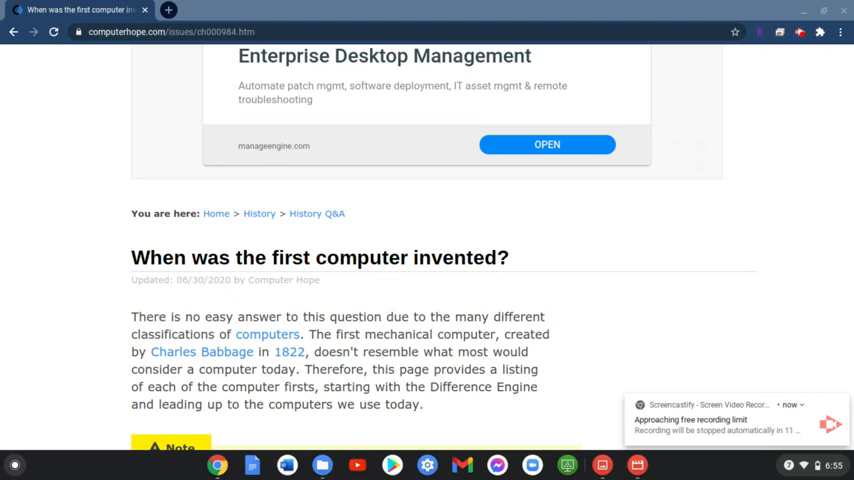
{"action": "scroll", "scroll_direction": "up", "scroll_amount": 3}
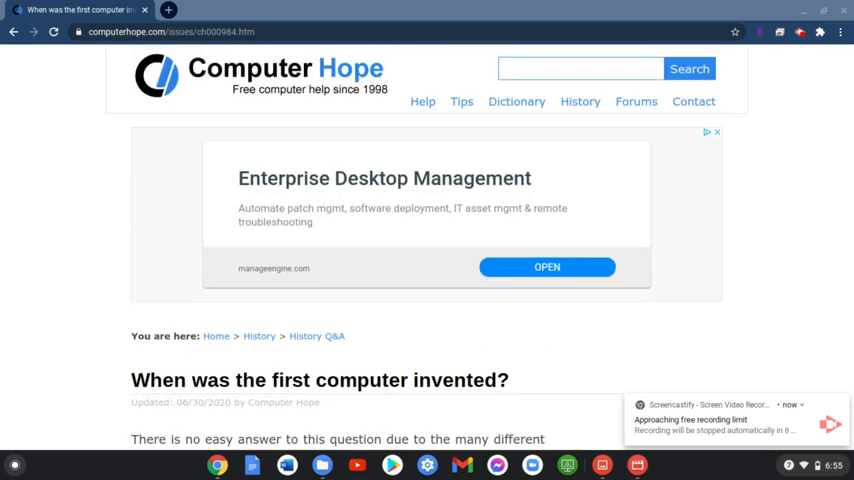